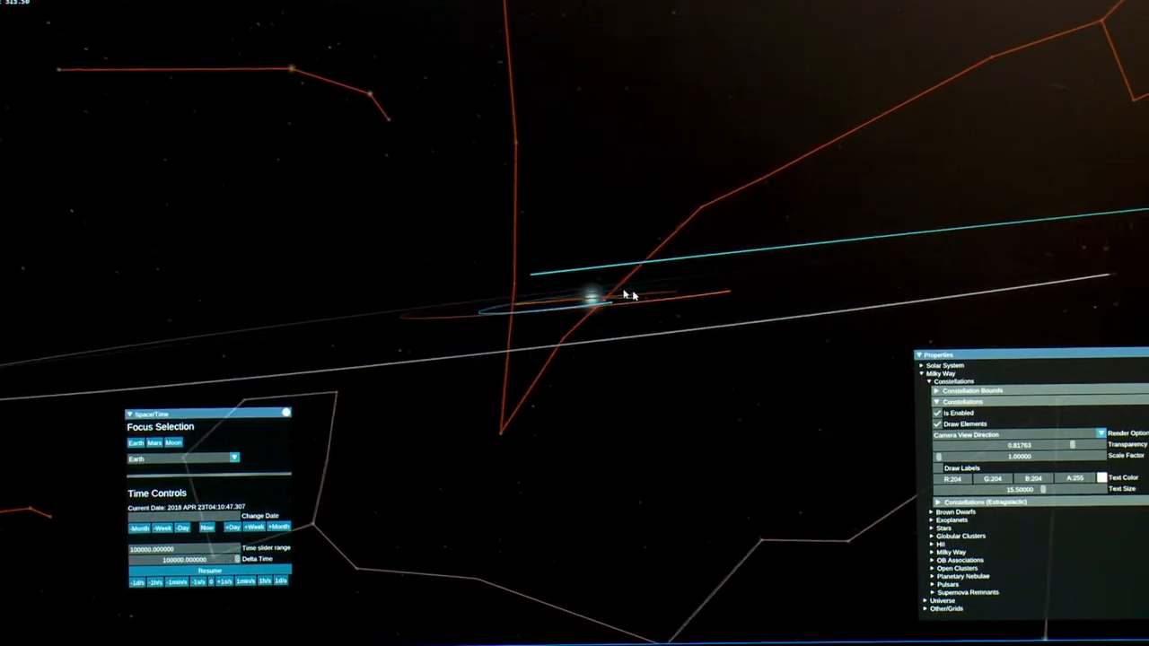
Step: Orbit the camera around the distant Sun to bring new red constellation outlines into view
left_click_drag(628, 294, 705, 297)
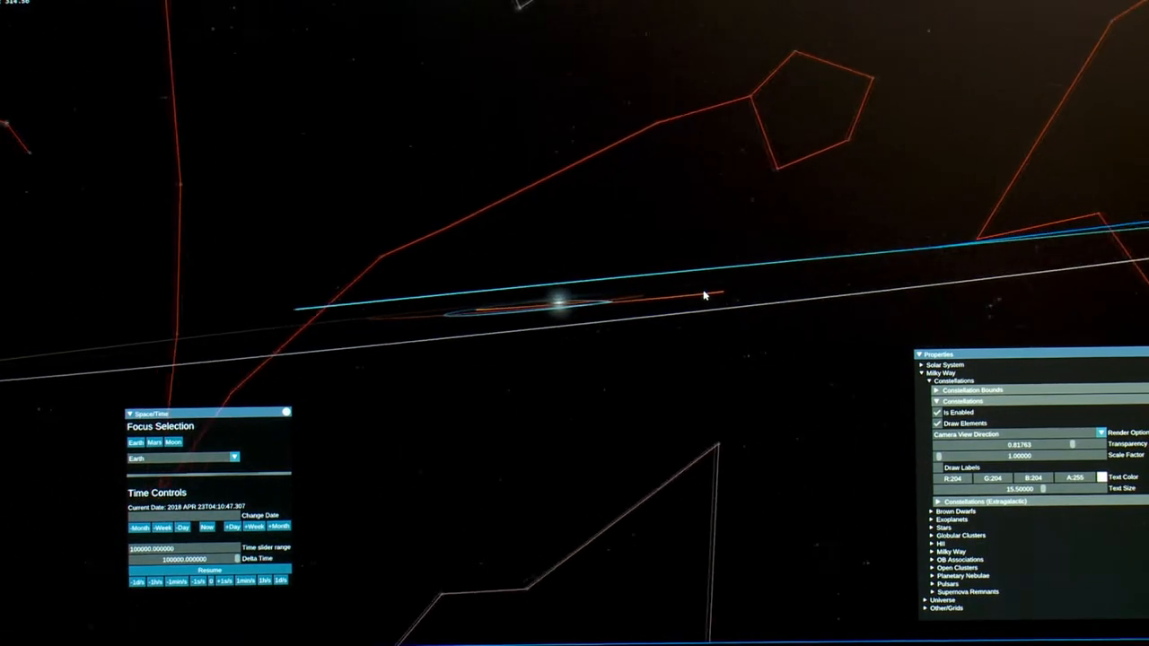